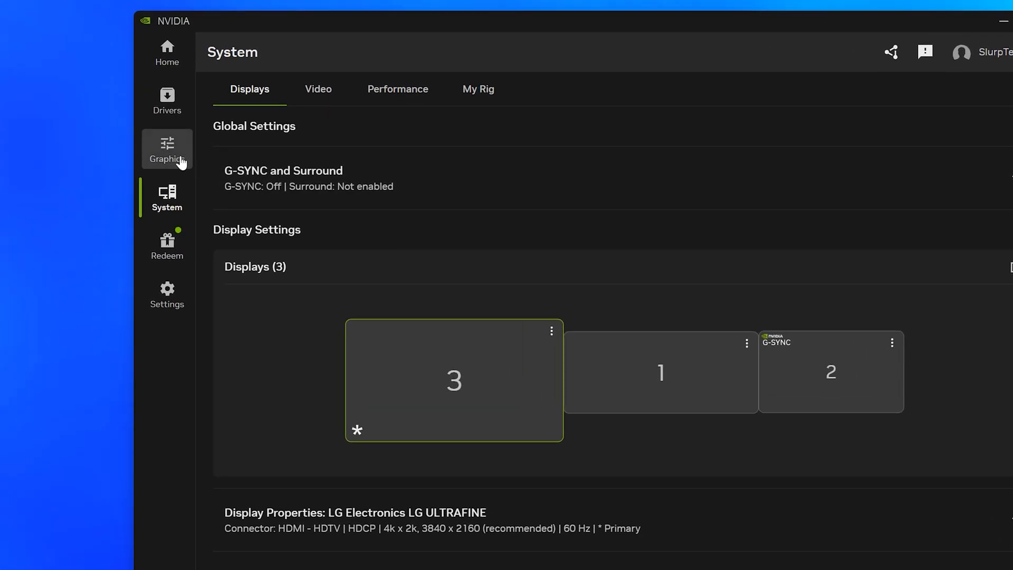
- Select Call of Duty: Black Ops 6 under Graphics program settings
{"action": "left_click", "coordinate": [167, 149]}
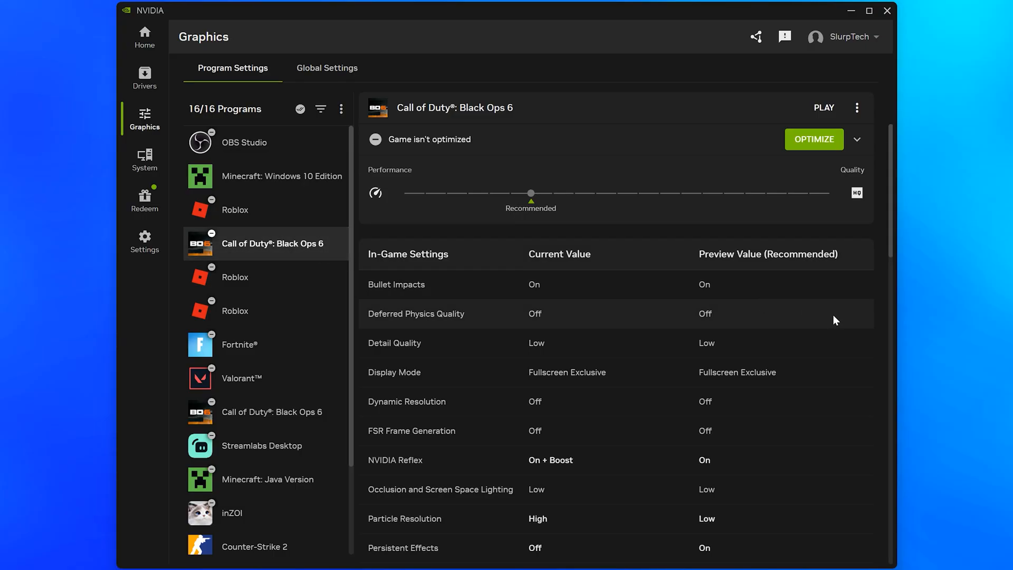
- Switch RTX Dynamic Vibrance to On in Black Ops 6 driver settings and apply
{"action": "scroll", "scroll_direction": "down", "scroll_amount": 3}
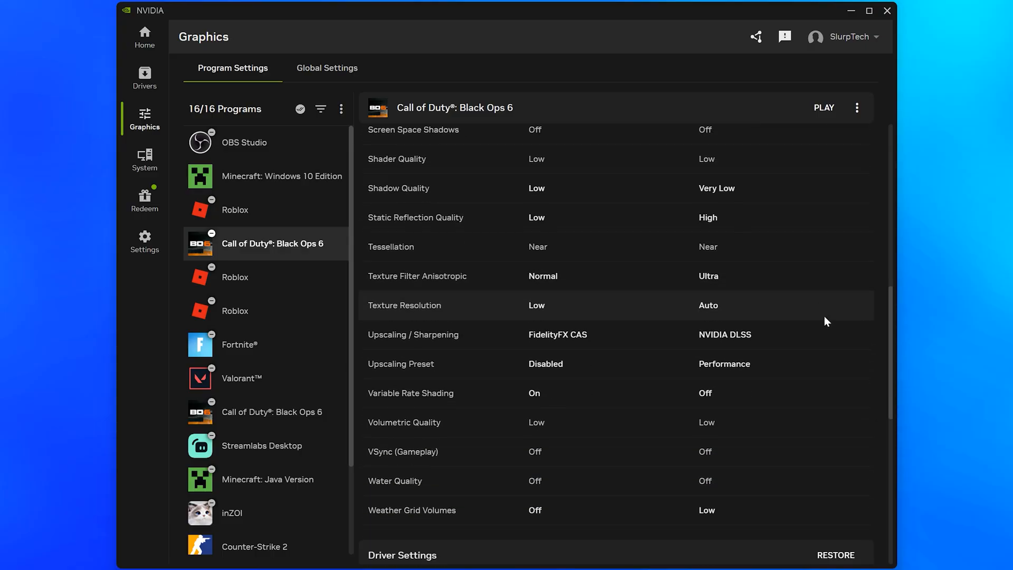
{"action": "scroll", "scroll_direction": "down", "scroll_amount": 3}
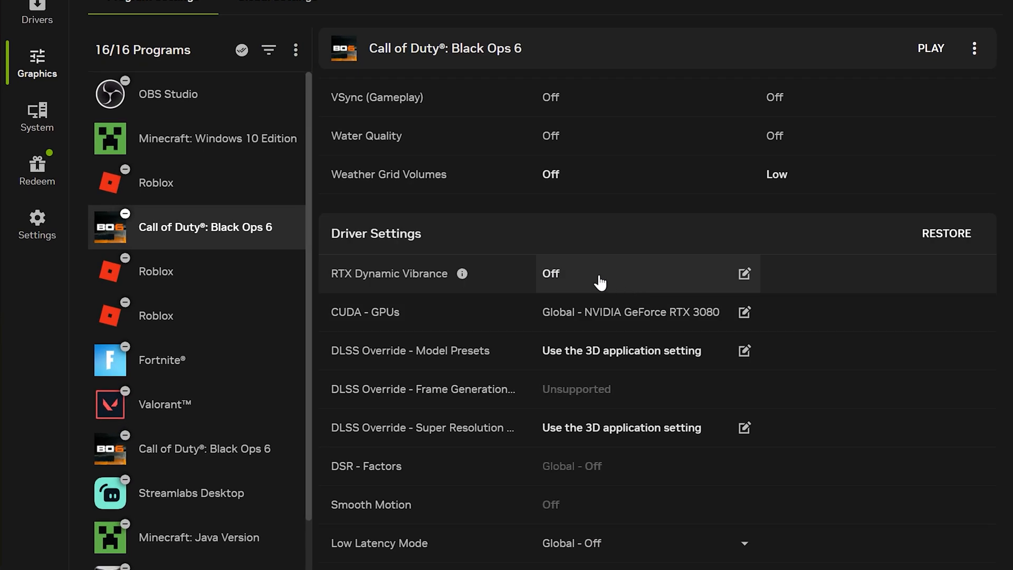
{"action": "left_click", "coordinate": [743, 273]}
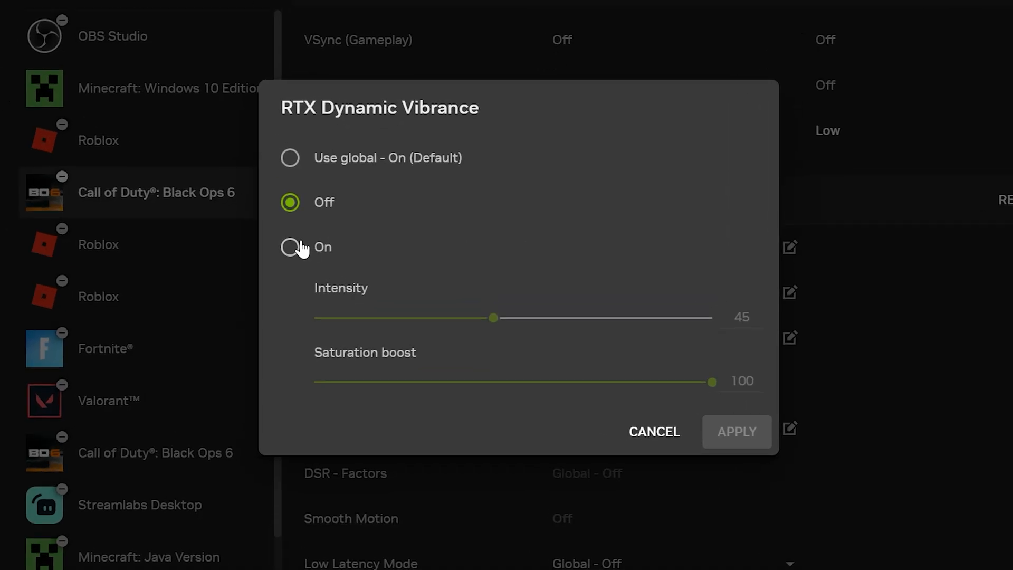
{"action": "left_click", "coordinate": [289, 247]}
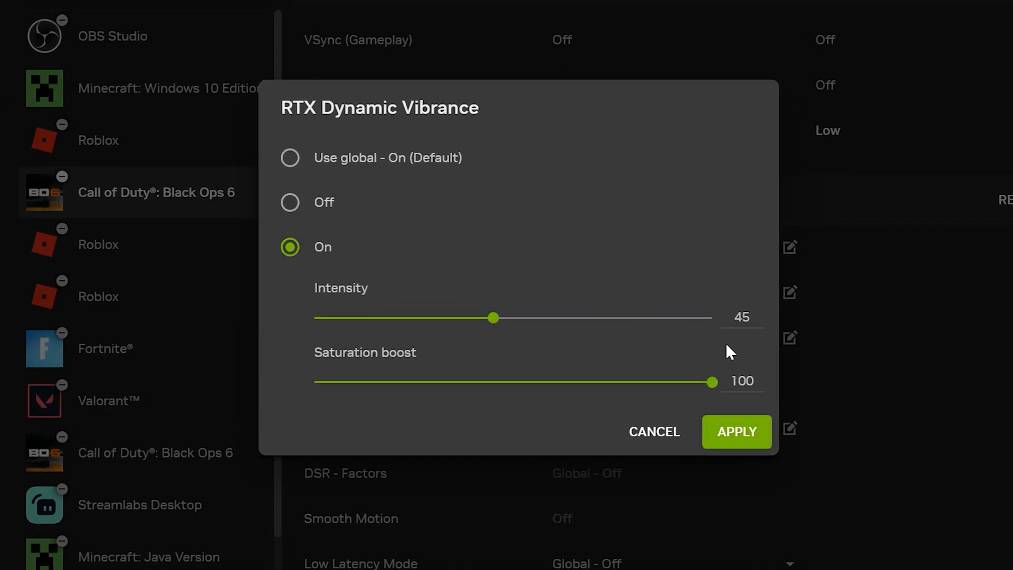
{"action": "mouse_move", "coordinate": [748, 348]}
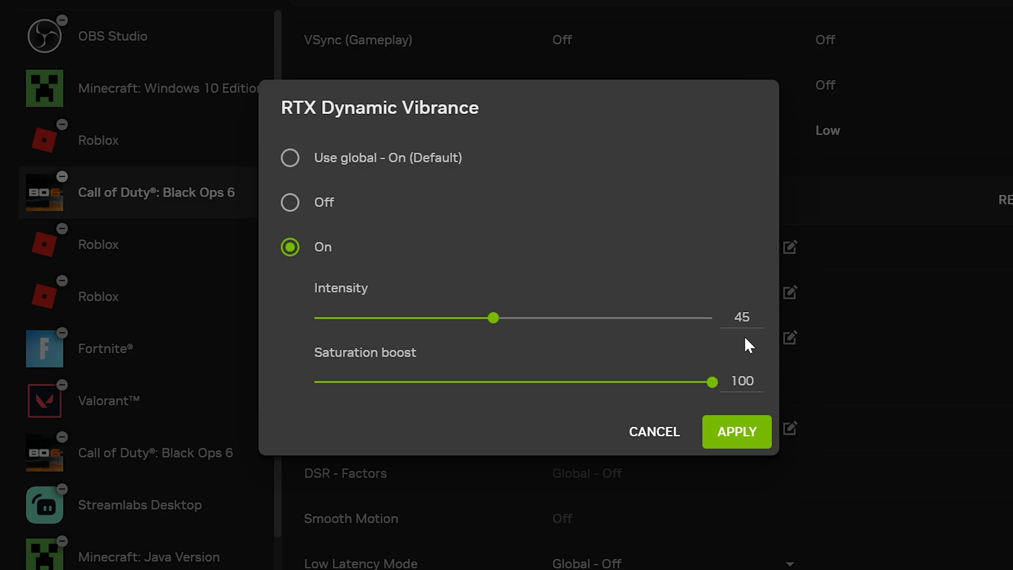
{"action": "mouse_move", "coordinate": [757, 409]}
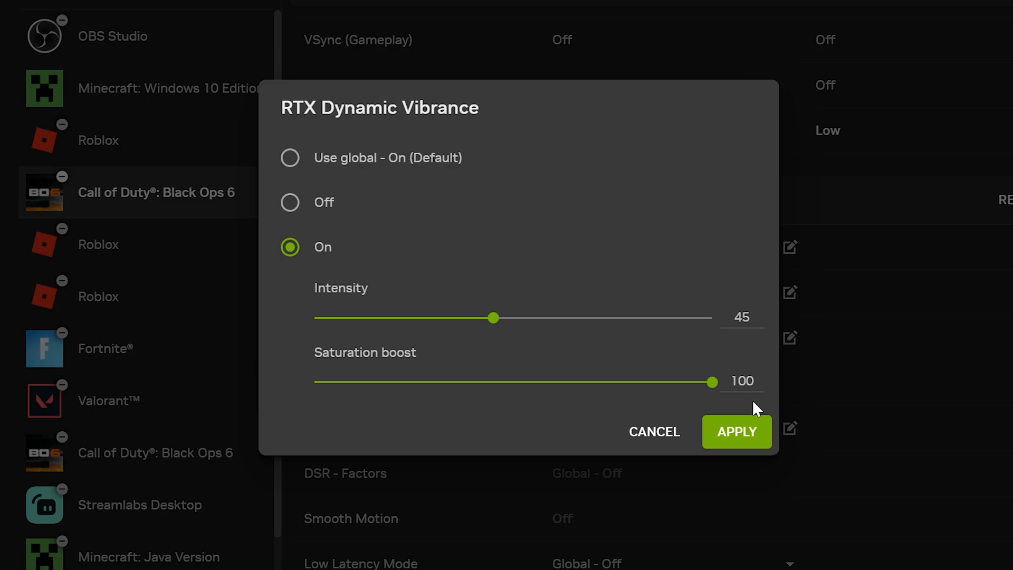
{"action": "left_click", "coordinate": [736, 432]}
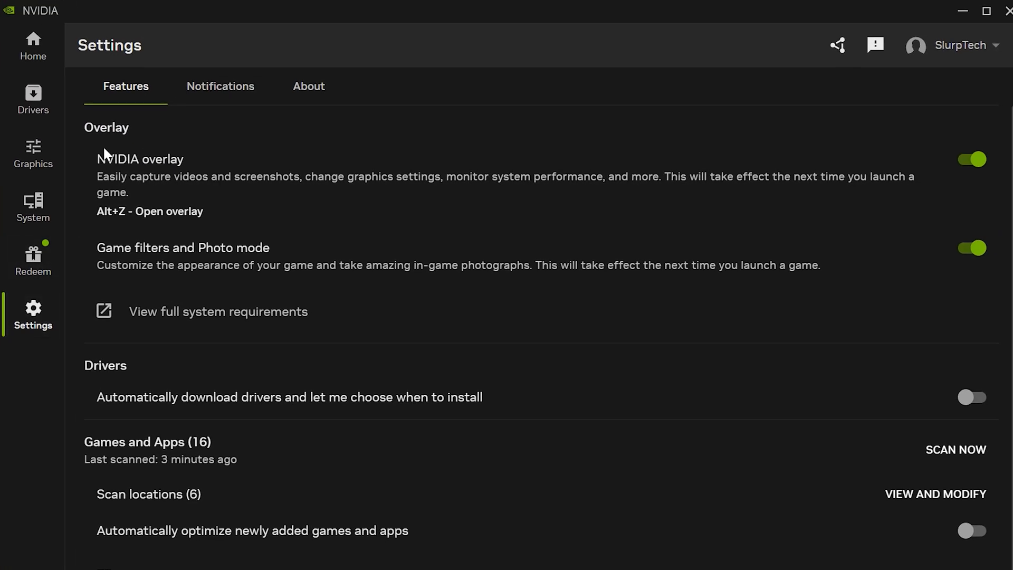
- Go to the app's Settings page showing NVIDIA overlay and Game filters enabled
{"action": "left_click", "coordinate": [987, 12]}
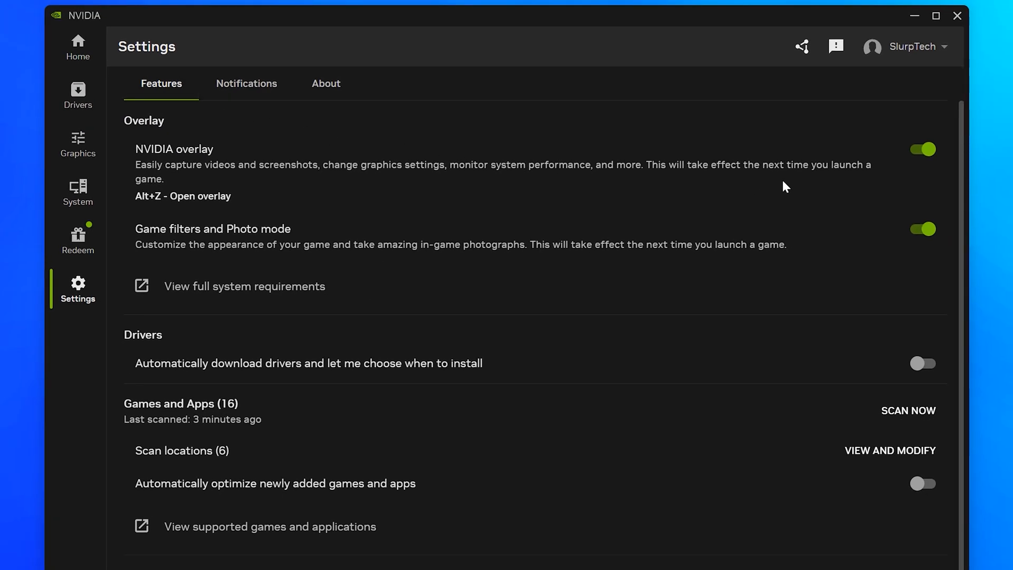
{"action": "mouse_move", "coordinate": [949, 230]}
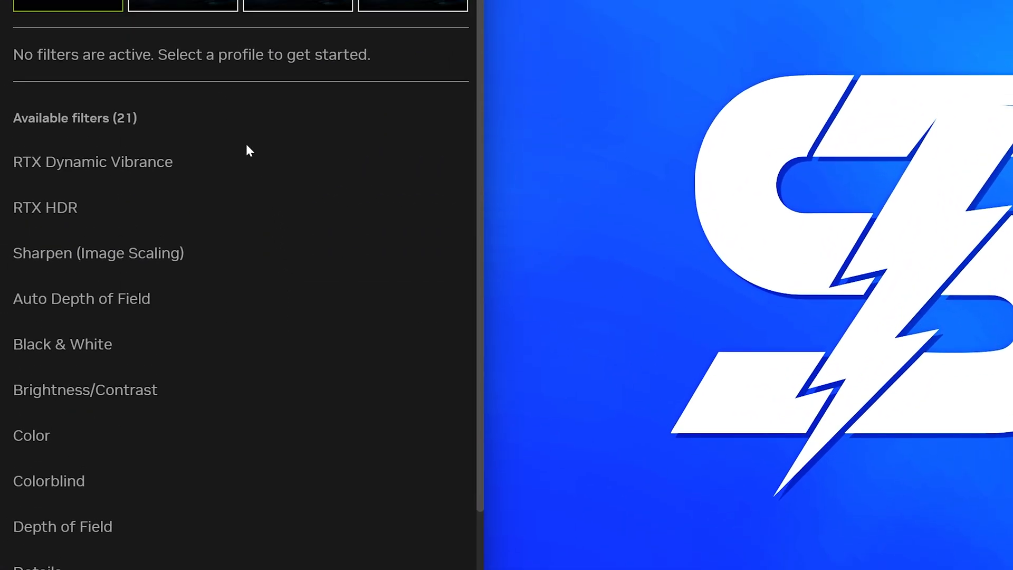
- Select the first filter profile and expand, then collapse, RTX Dynamic Vibrance's settings
{"action": "left_click", "coordinate": [183, 96]}
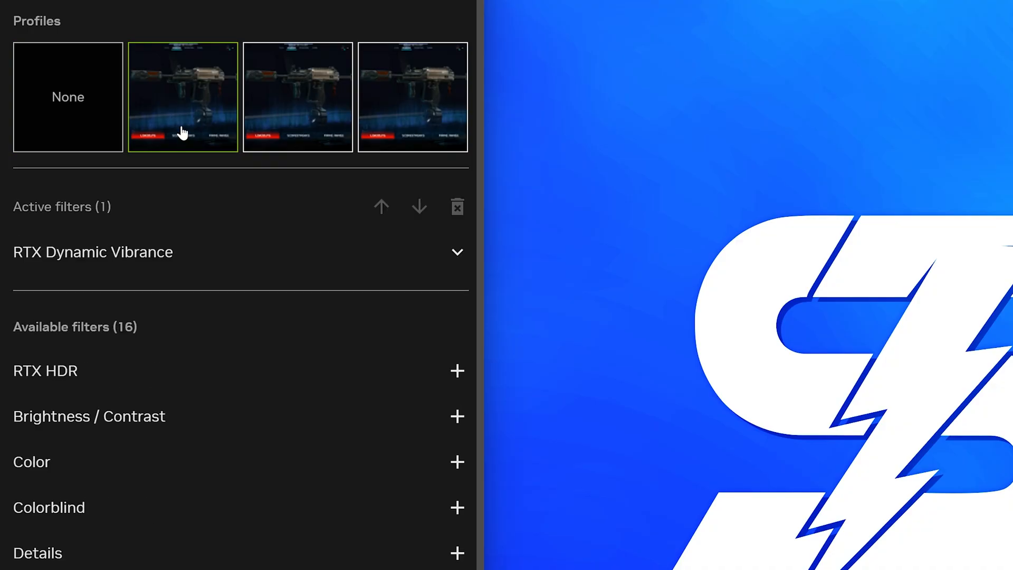
{"action": "mouse_move", "coordinate": [226, 265]}
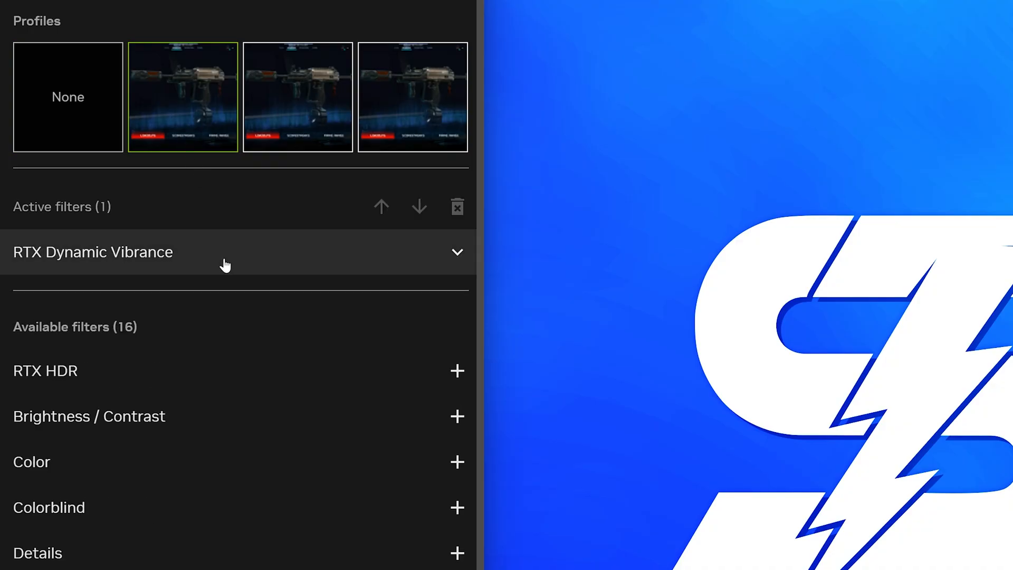
{"action": "mouse_move", "coordinate": [459, 262]}
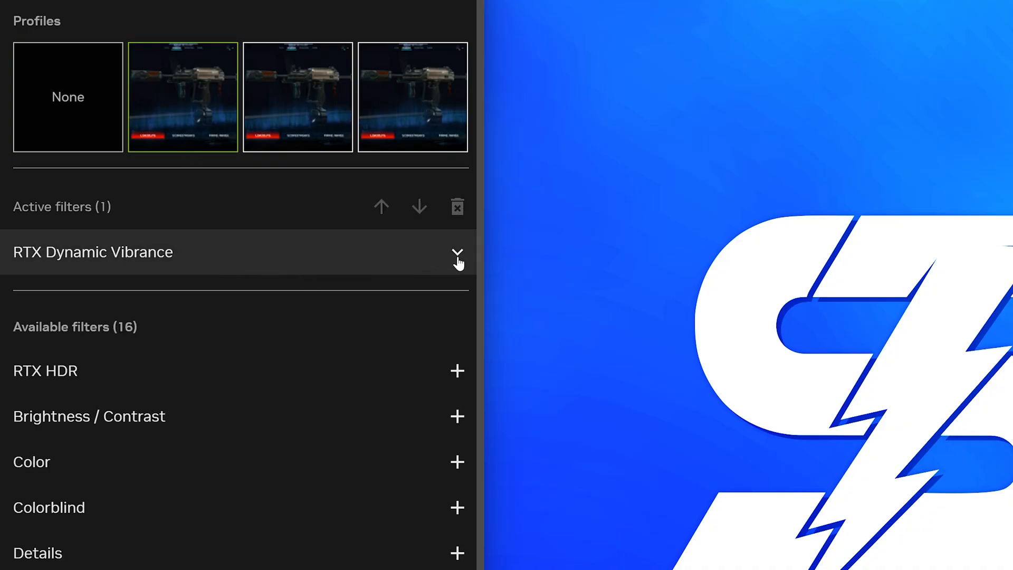
{"action": "left_click", "coordinate": [458, 252]}
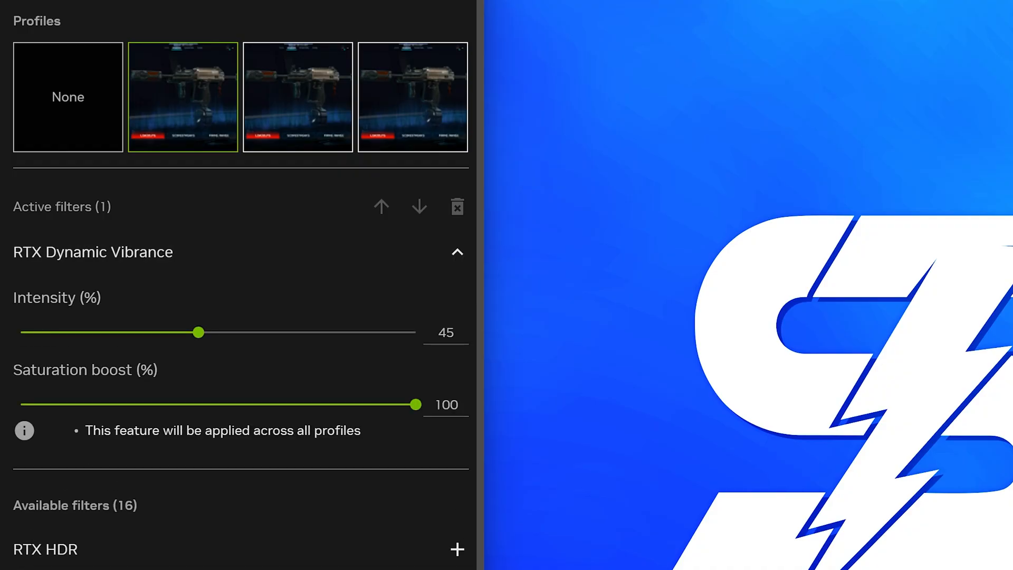
{"action": "mouse_move", "coordinate": [454, 433]}
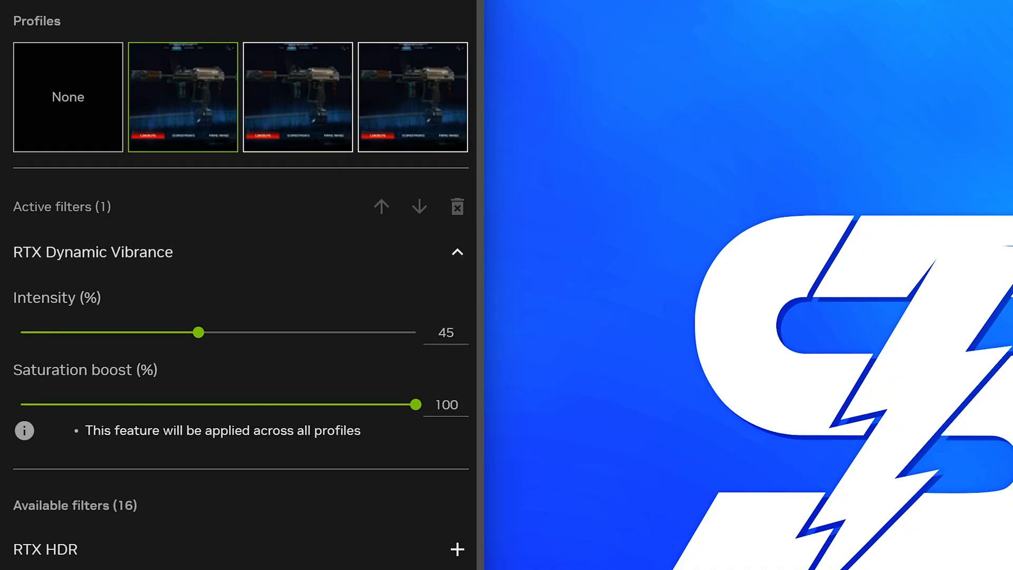
{"action": "left_click", "coordinate": [457, 252]}
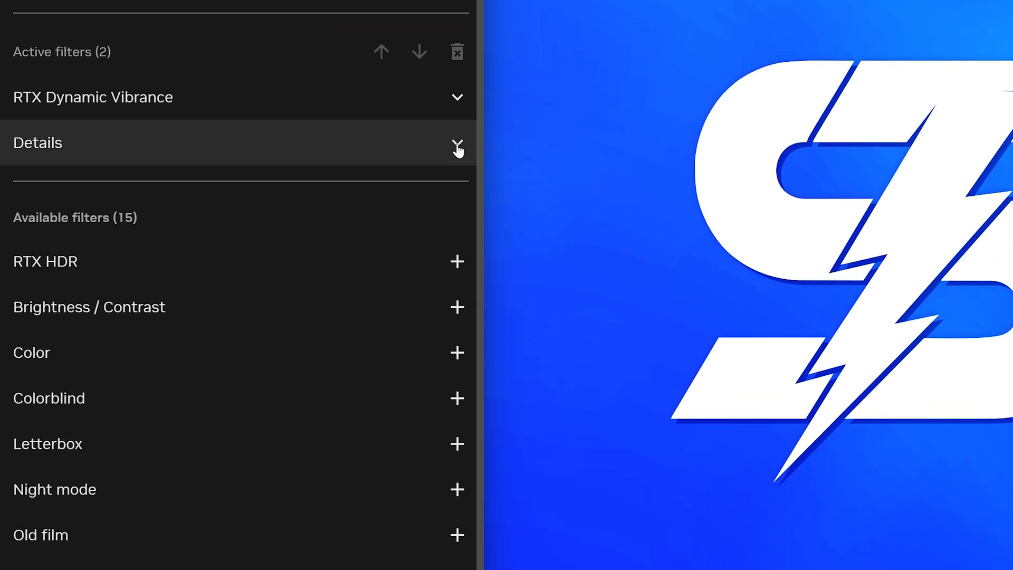
- Expand the Details filter showing Sharpen 23, Clarity 20, HDR Toning 26
{"action": "left_click", "coordinate": [456, 143]}
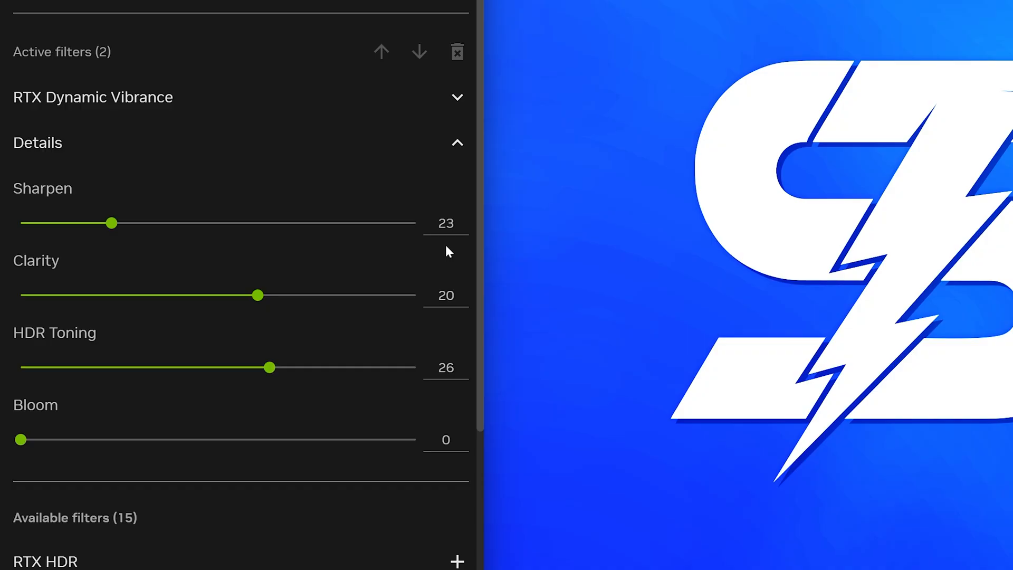
{"action": "mouse_move", "coordinate": [449, 322]}
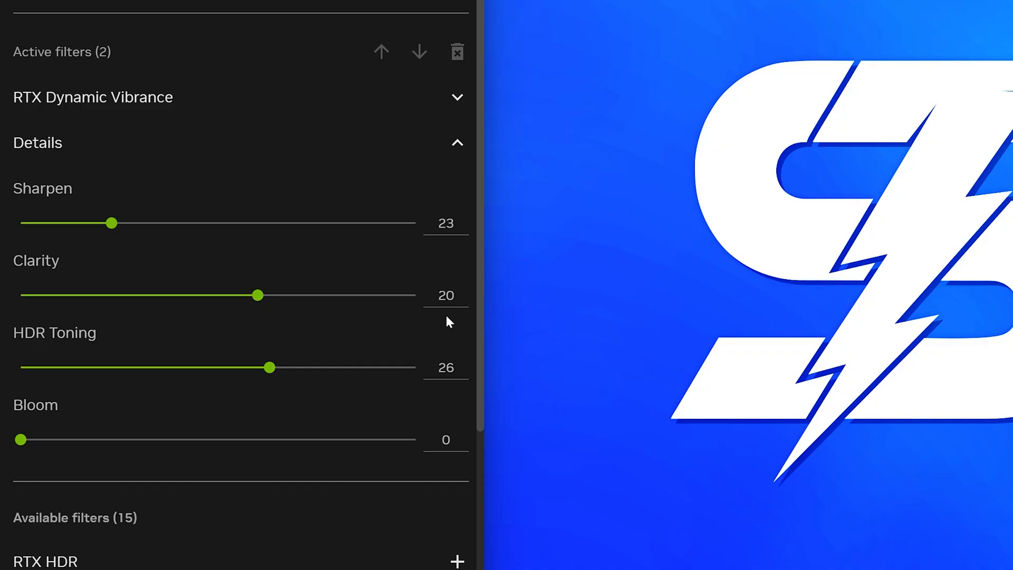
{"action": "mouse_move", "coordinate": [443, 416]}
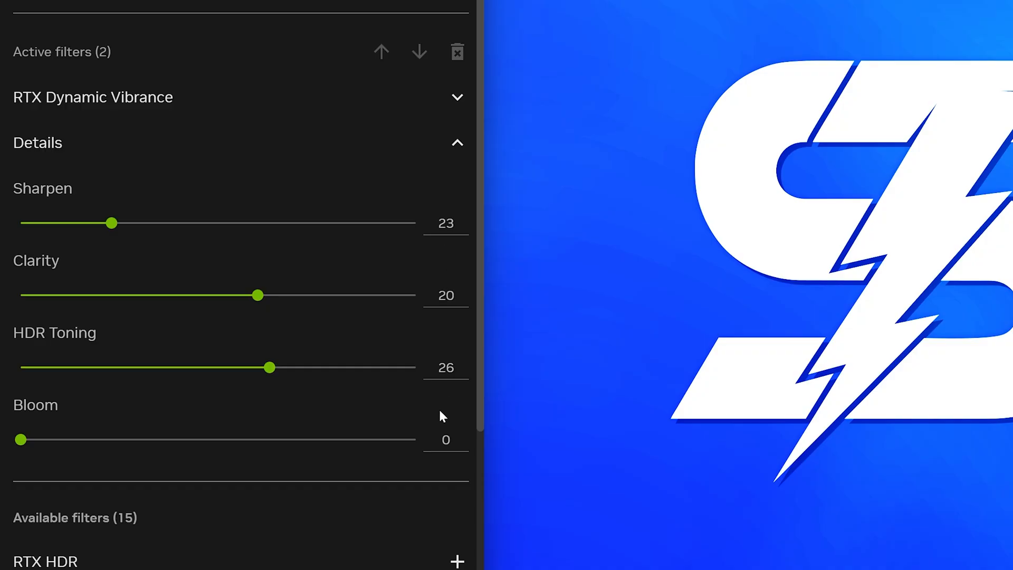
{"action": "mouse_move", "coordinate": [449, 467]}
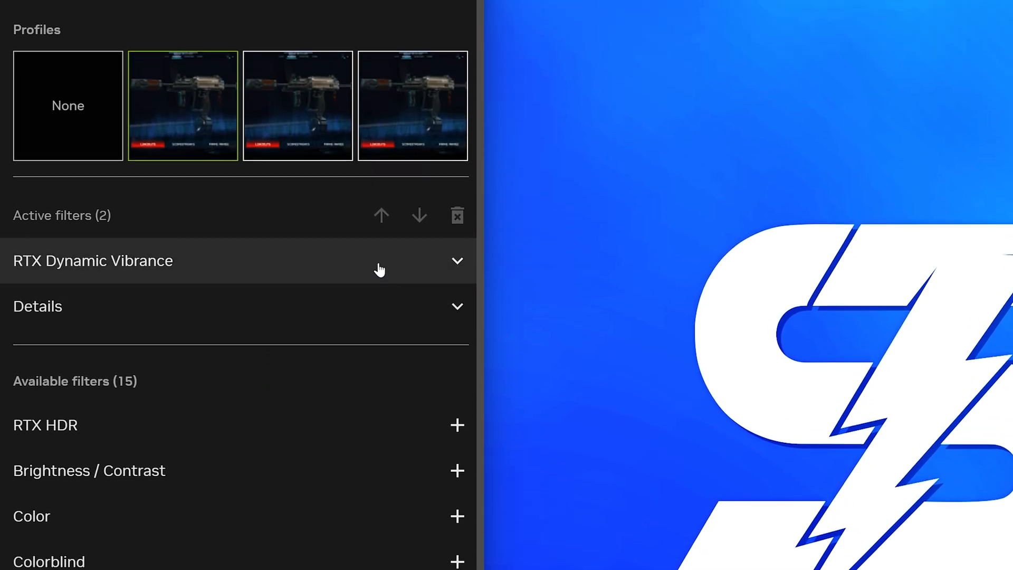
- Set Color filter to tint 0, intensity 10, temperature 4, vibrance 66, then collapse it
{"action": "left_click", "coordinate": [297, 105]}
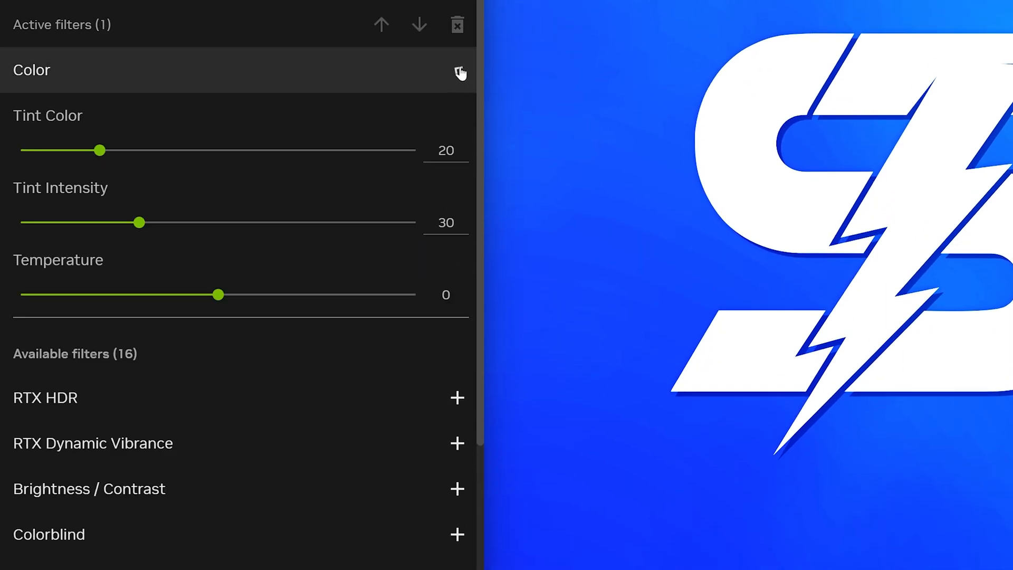
{"action": "double_click", "coordinate": [445, 150]}
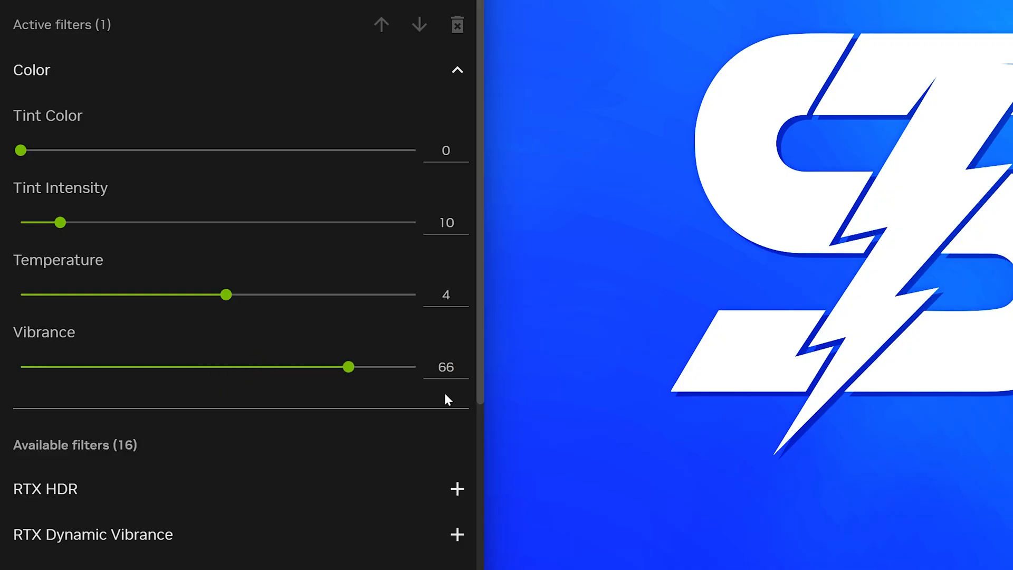
{"action": "left_click", "coordinate": [456, 70]}
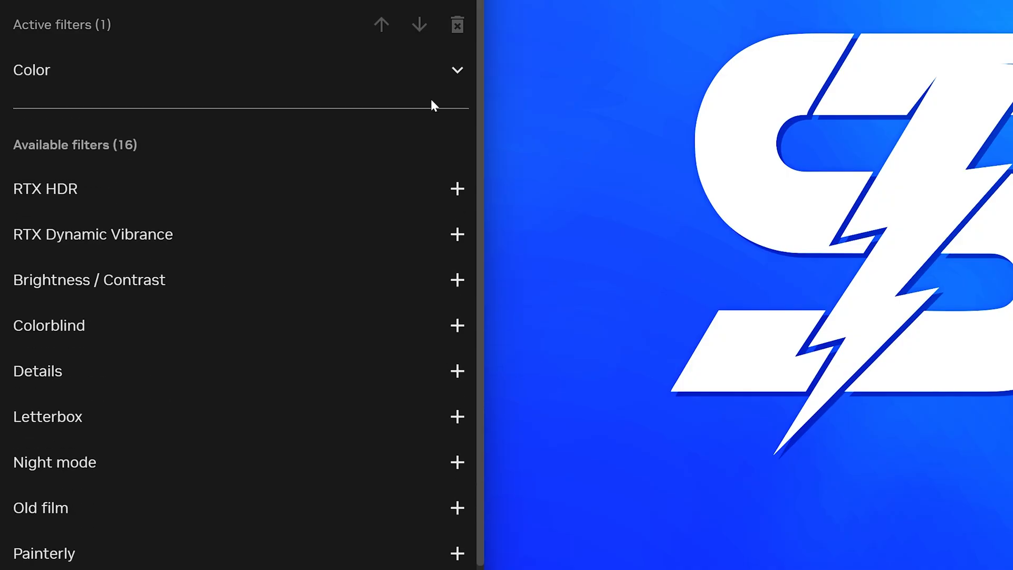
{"action": "mouse_move", "coordinate": [330, 317]}
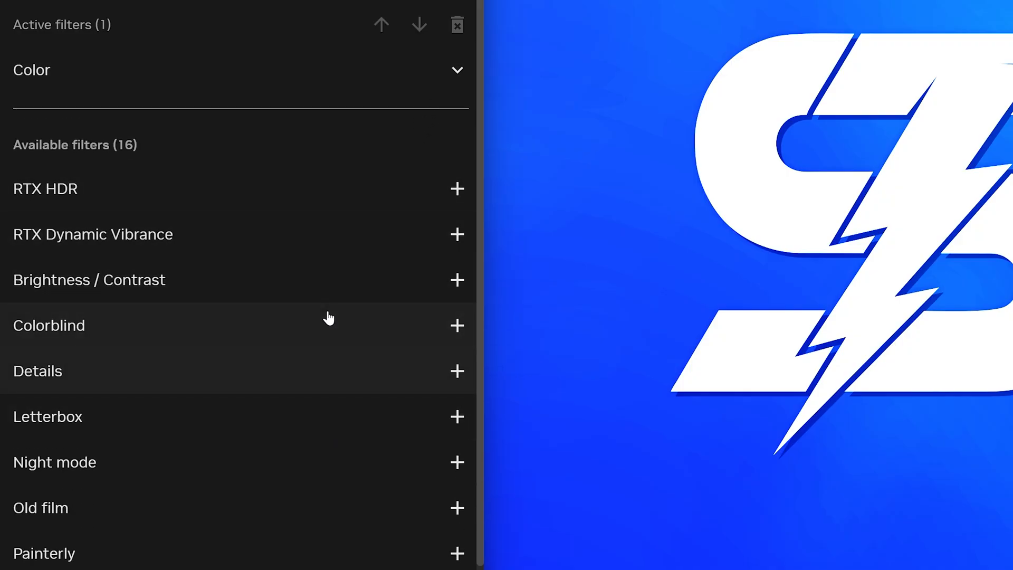
- Add Brightness / Contrast with exposure 8, contrast 2, highlights 26, shadows 40, gamma 10
{"action": "left_click", "coordinate": [457, 279]}
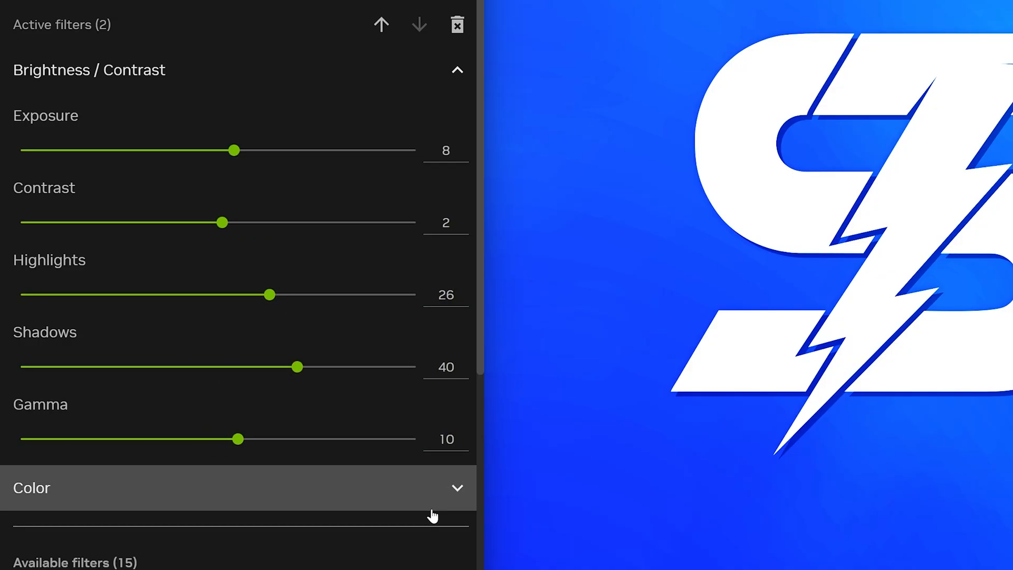
{"action": "left_click", "coordinate": [456, 70]}
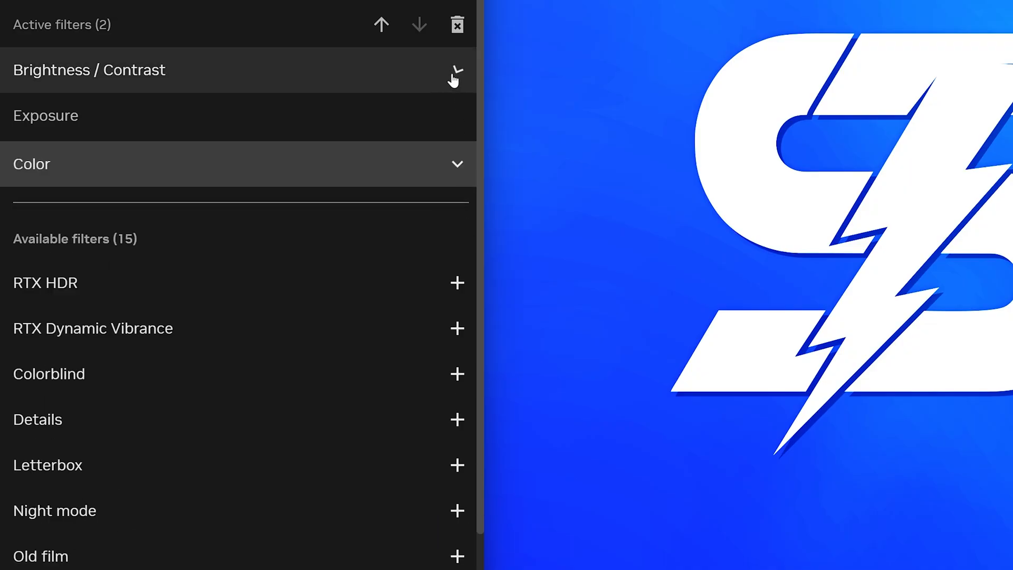
- Add and expand Details with sharpen 50, clarity 70, HDR toning 60, bloom 15
{"action": "scroll", "scroll_direction": "down", "scroll_amount": 3}
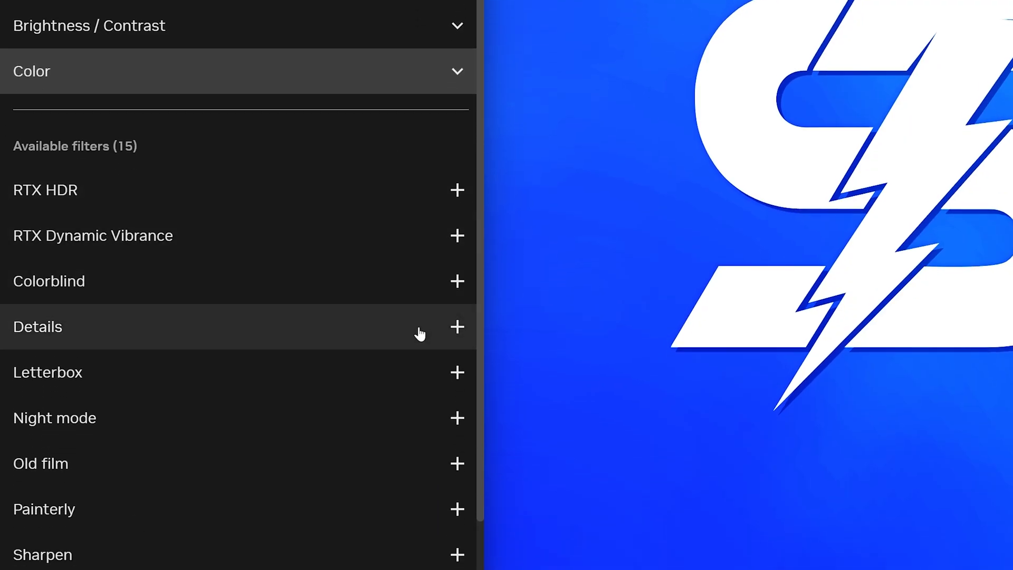
{"action": "left_click", "coordinate": [456, 326]}
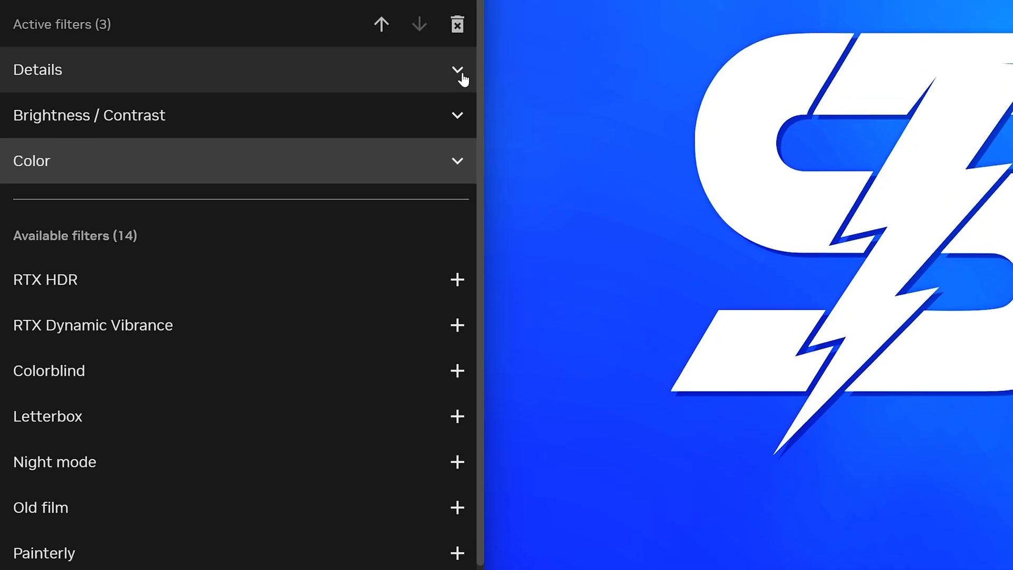
{"action": "left_click", "coordinate": [457, 69]}
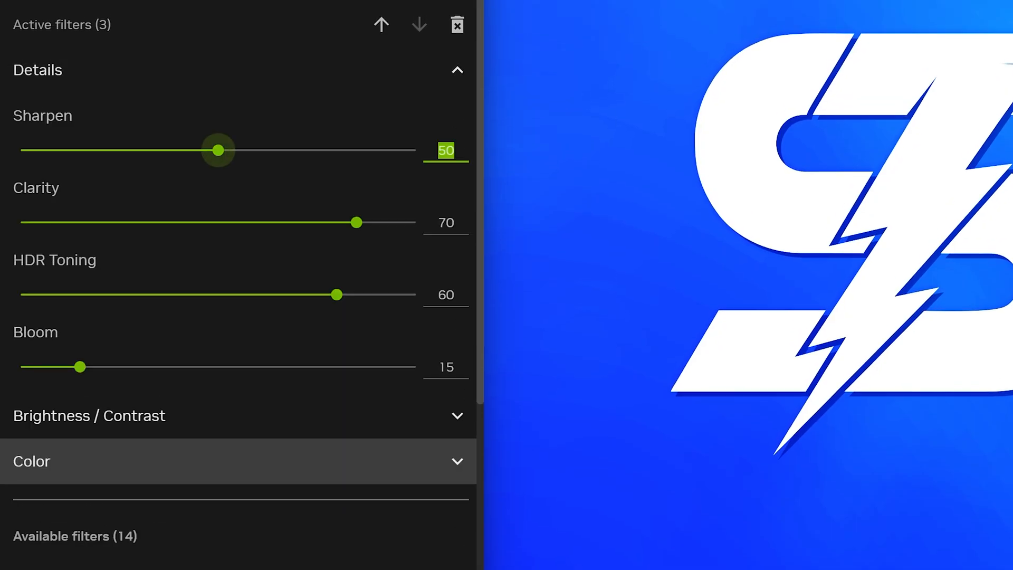